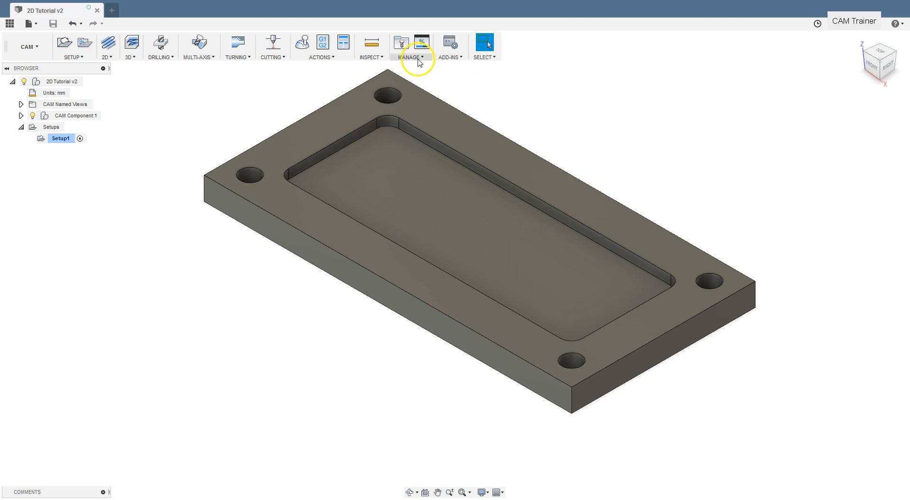
Reach the CAM Tool Library dialog via Manage, listing the available tool libraries
left_click(412, 46)
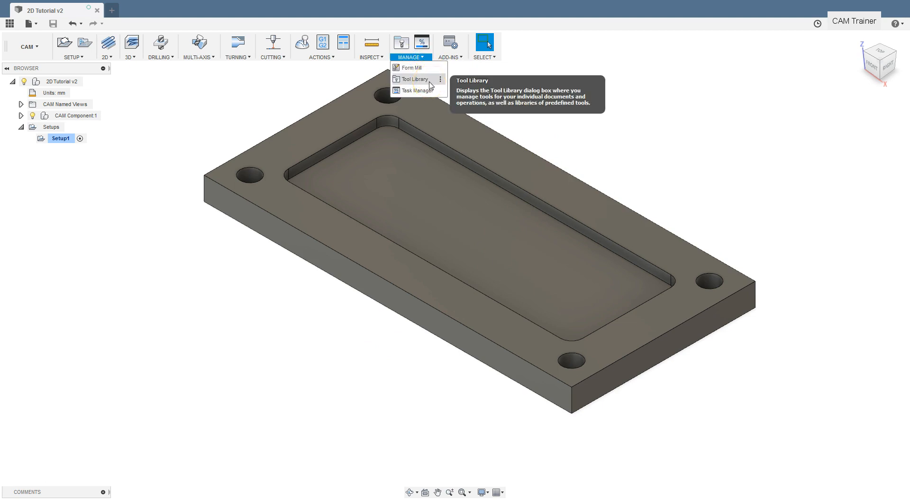
left_click(414, 79)
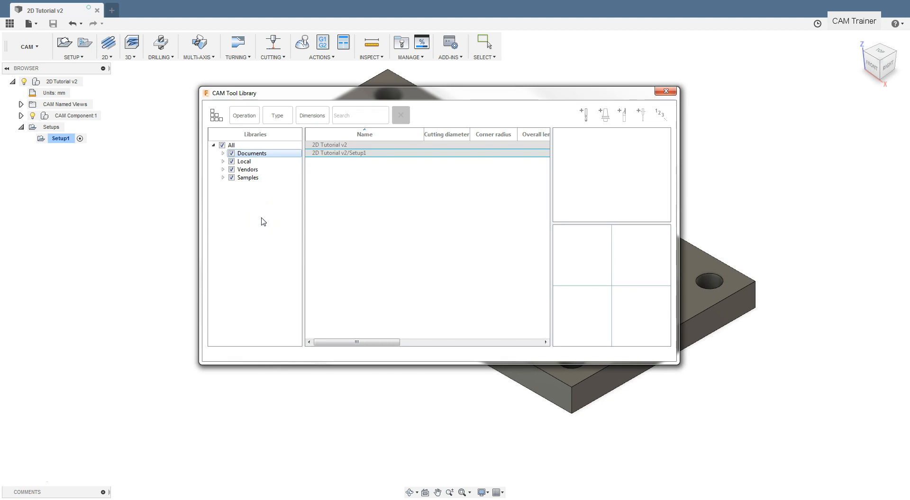
left_click(251, 153)
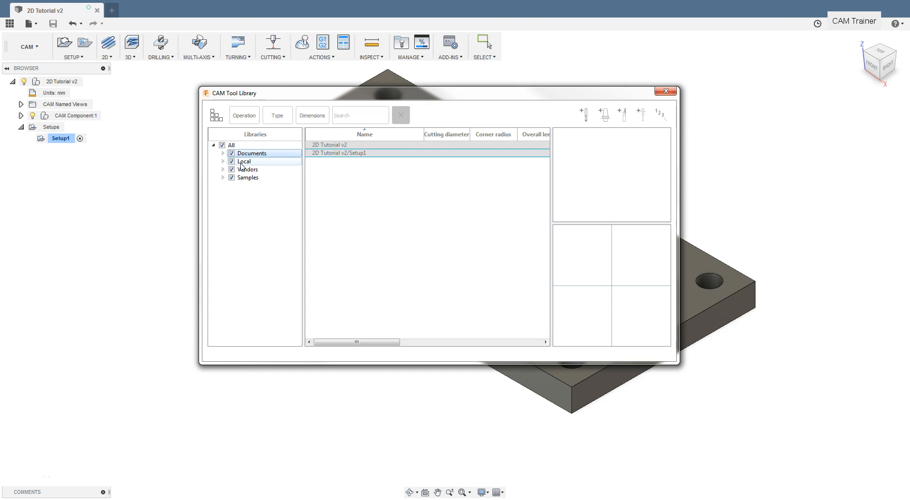
mouse_move(244, 170)
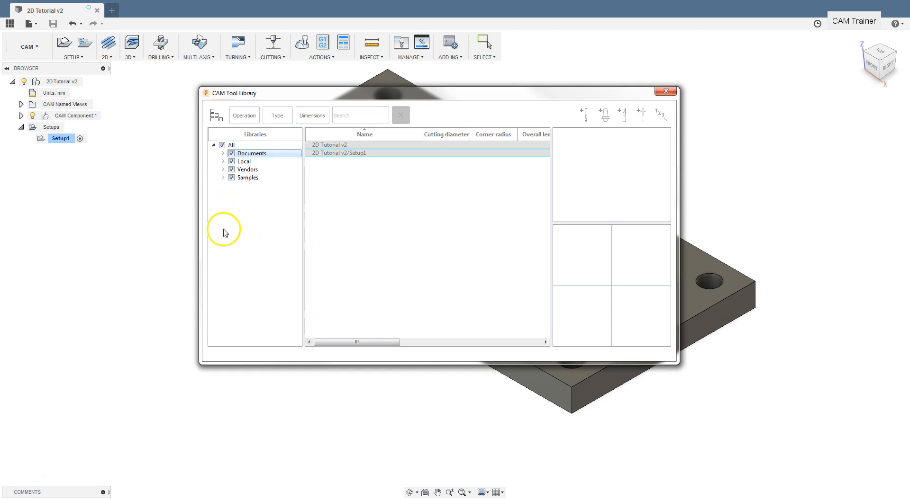
Add a new local tool library named 'Fusion 360' beside Training1
left_click(223, 160)
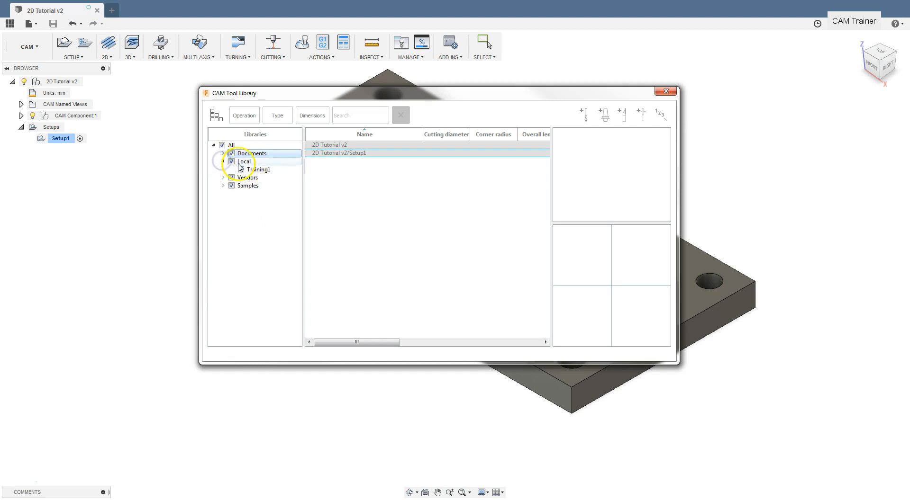
right_click(243, 160)
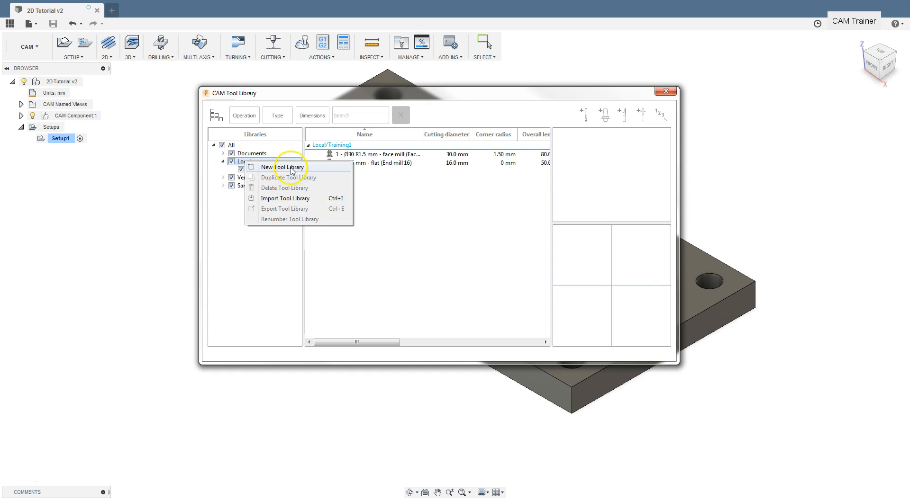
left_click(285, 167)
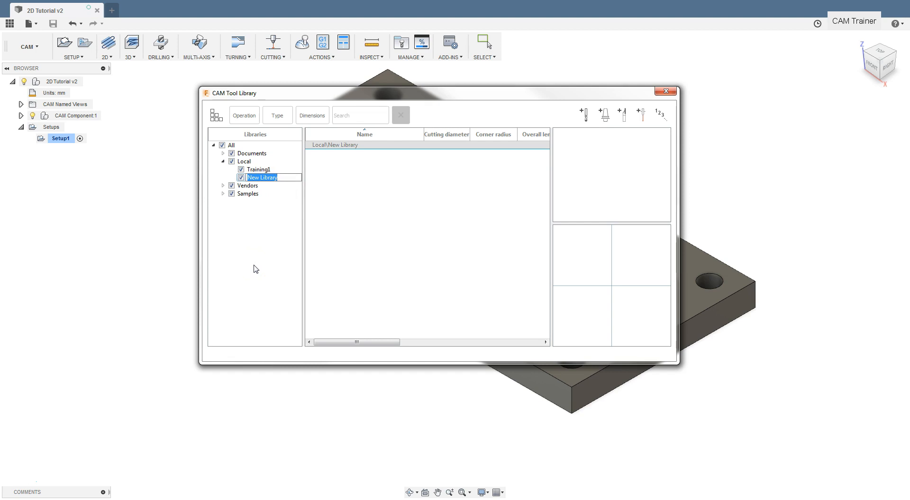
type("F")
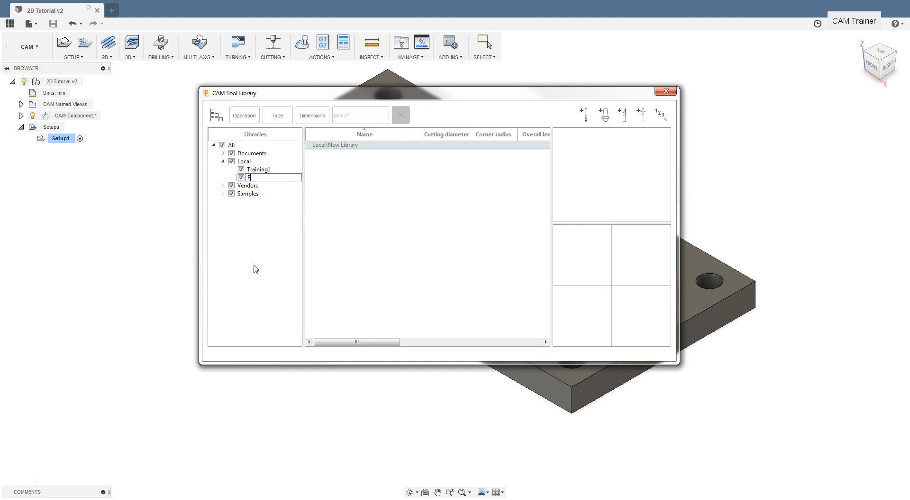
type("usion 360")
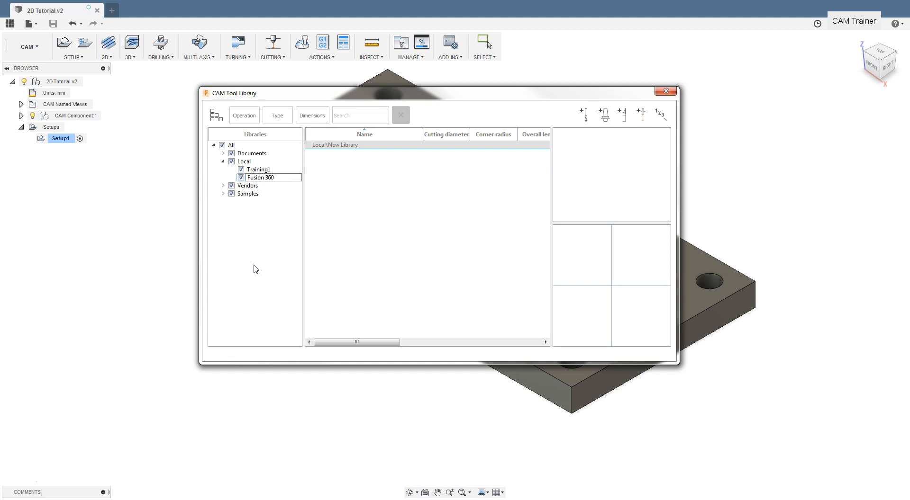
left_click(260, 178)
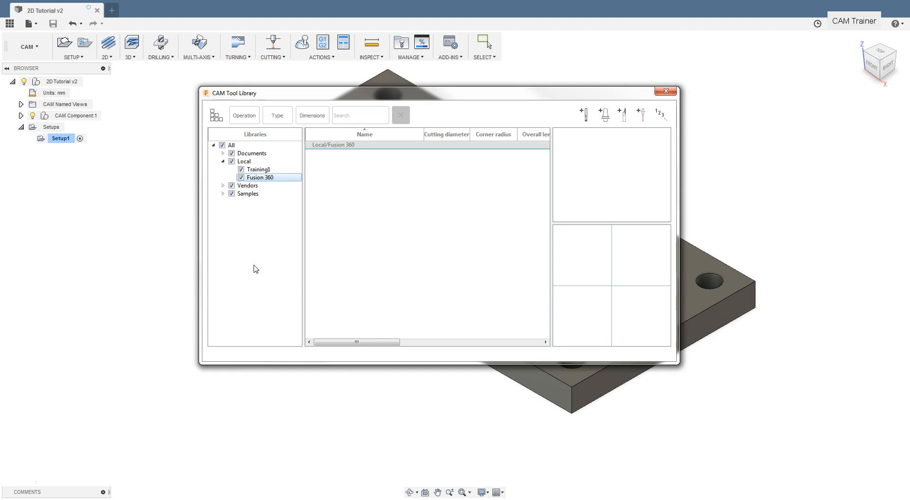
mouse_move(421, 334)
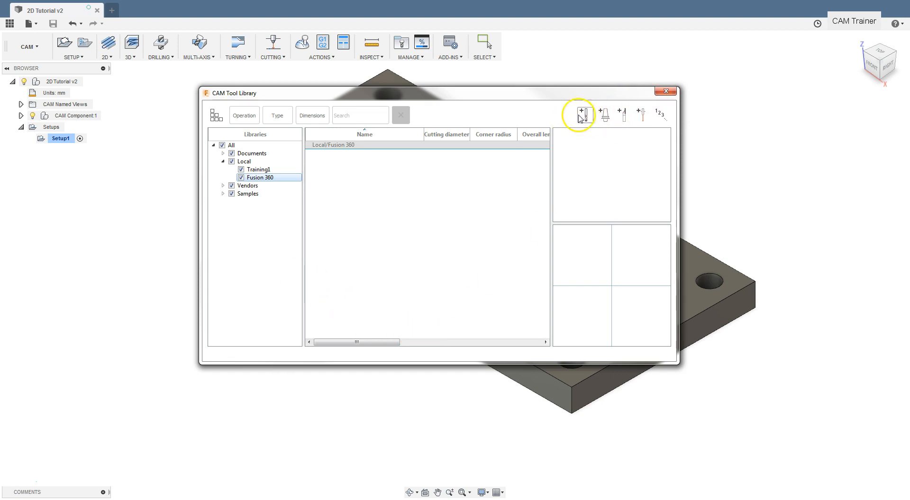
Begin a new mill tool and describe it as 'High Feed Face Mill' in its general info
left_click(579, 115)
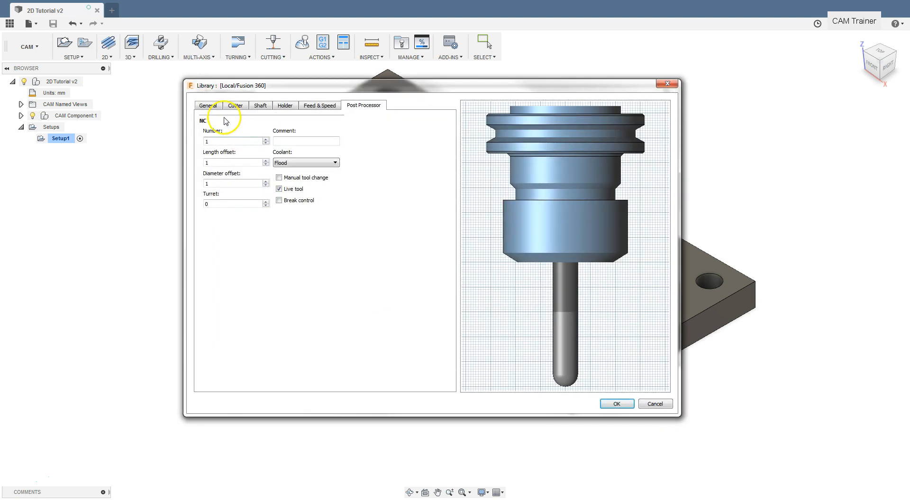
left_click(207, 105)
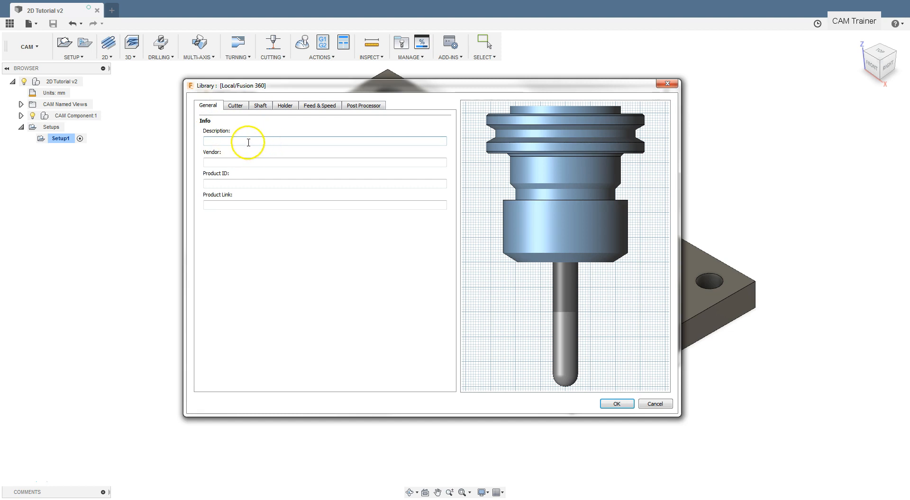
type("High Feed Face Mill")
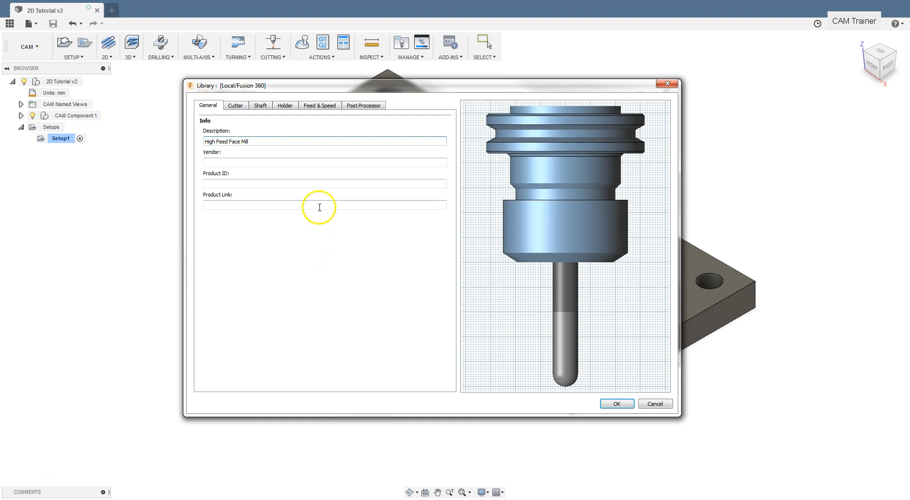
mouse_move(277, 314)
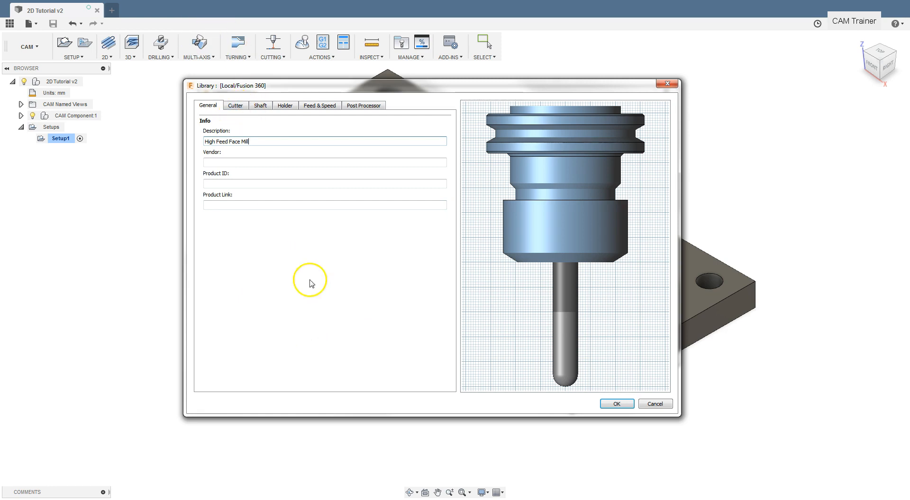
Set the new tool's cutter type to Face mill
left_click(235, 105)
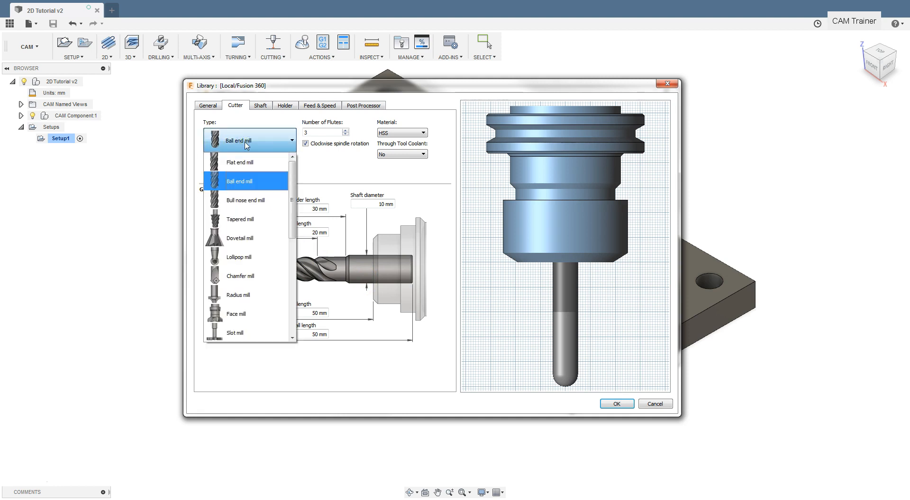
left_click(236, 314)
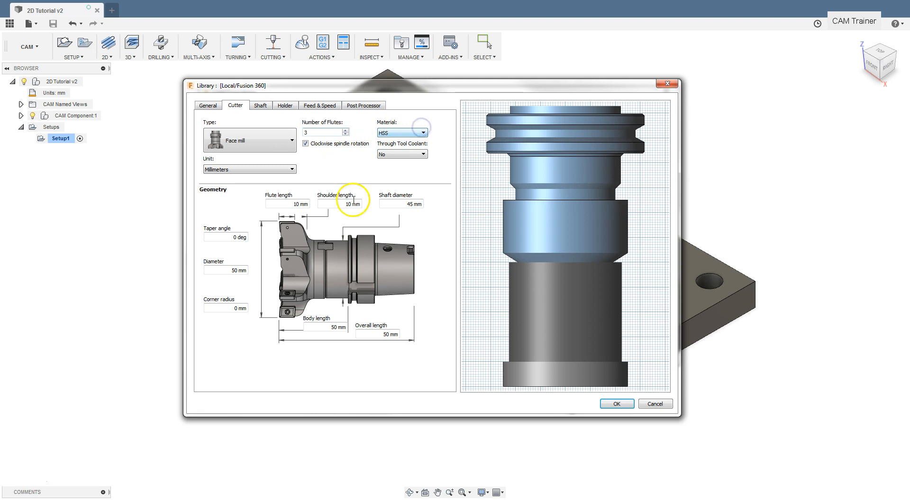
Show the cutter material choices for the face mill, currently HSS
left_click(424, 133)
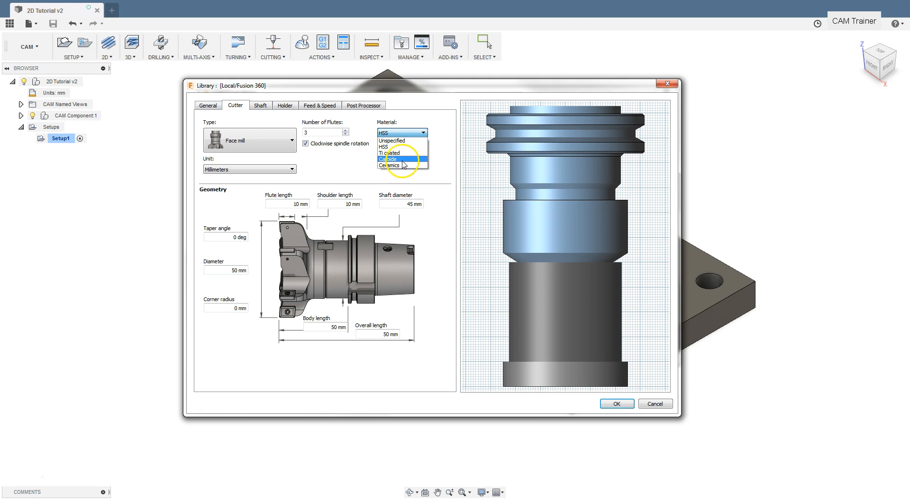
Make the cutter Carbide with through-tool coolant Yes and units left as Millimeters
left_click(387, 159)
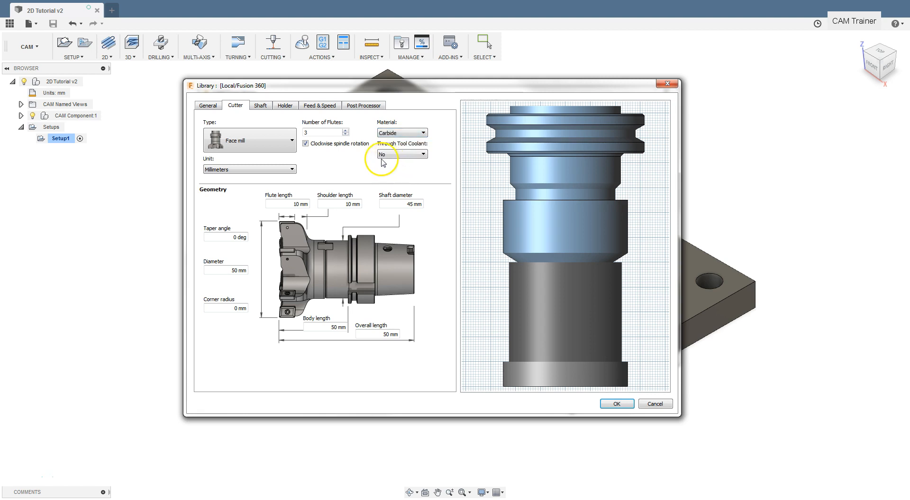
mouse_move(378, 173)
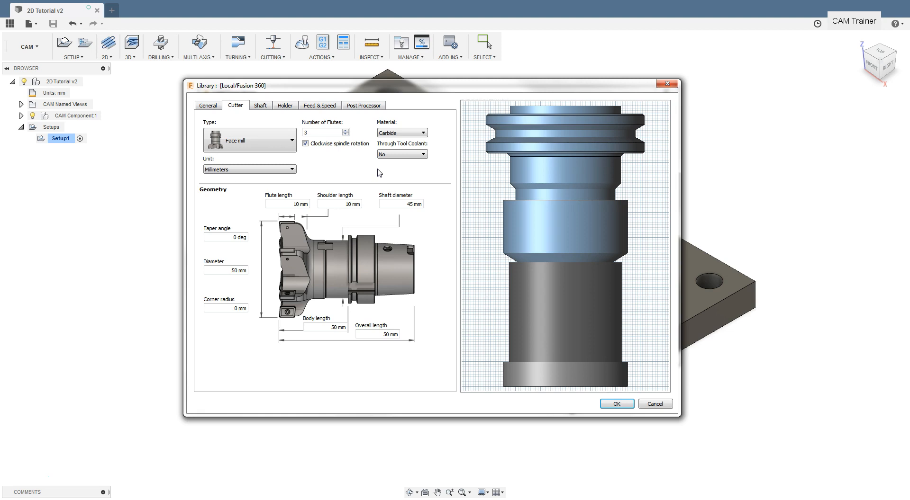
left_click(400, 154)
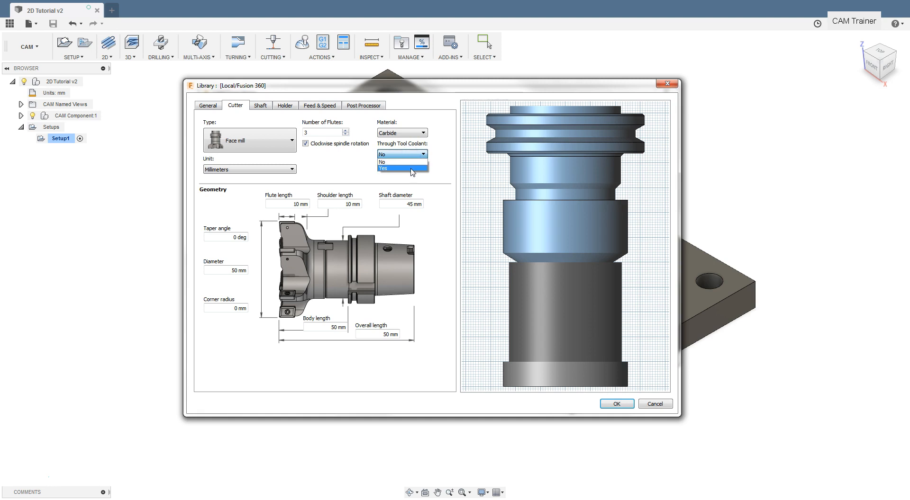
left_click(383, 168)
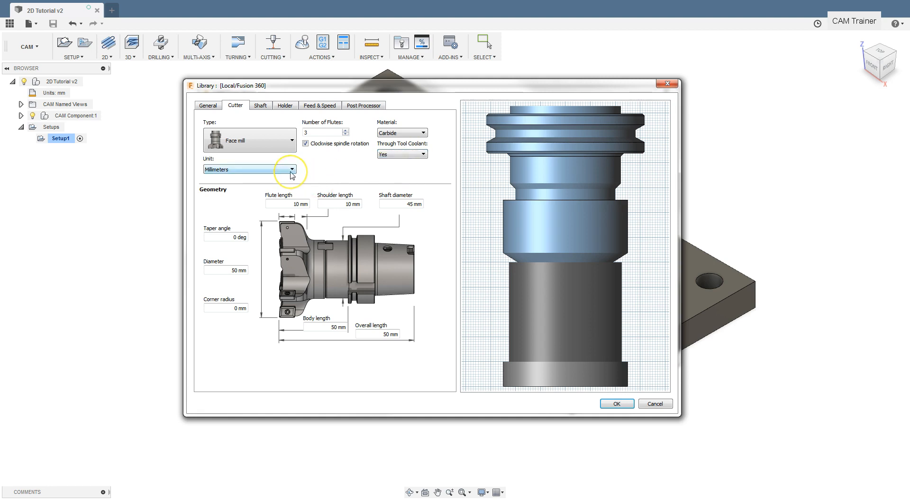
left_click(292, 169)
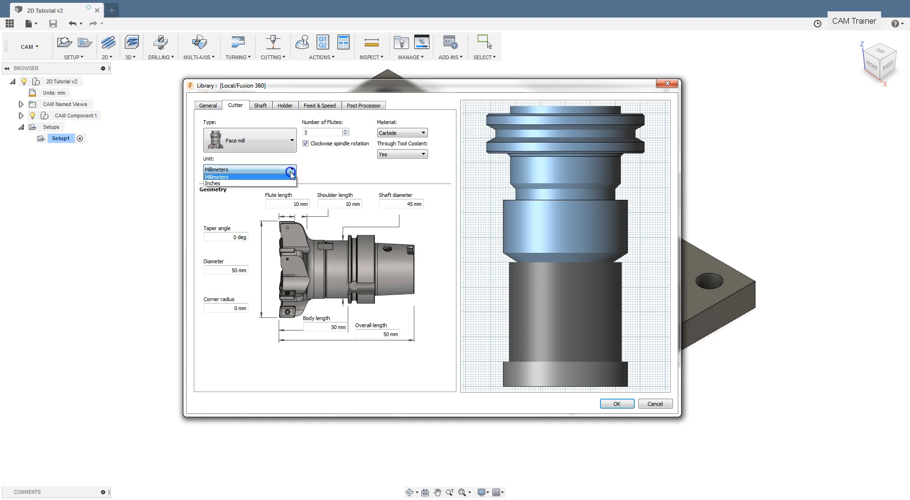
mouse_move(232, 180)
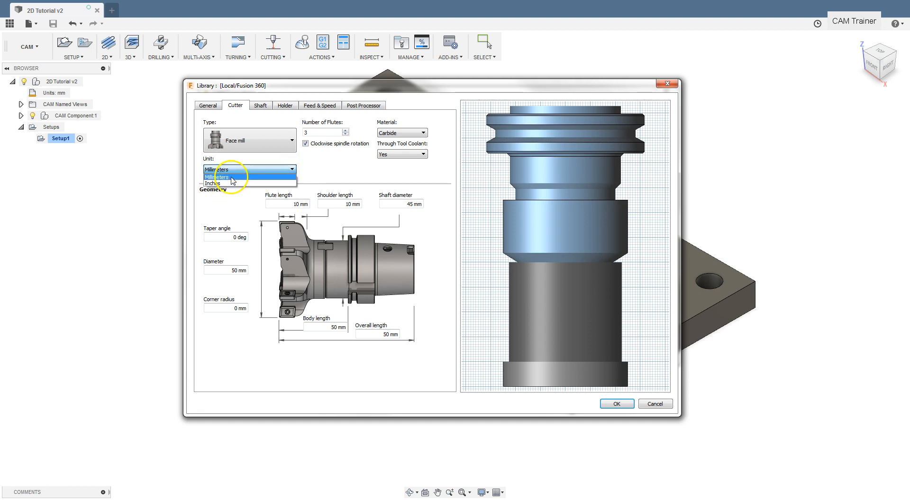
left_click(221, 176)
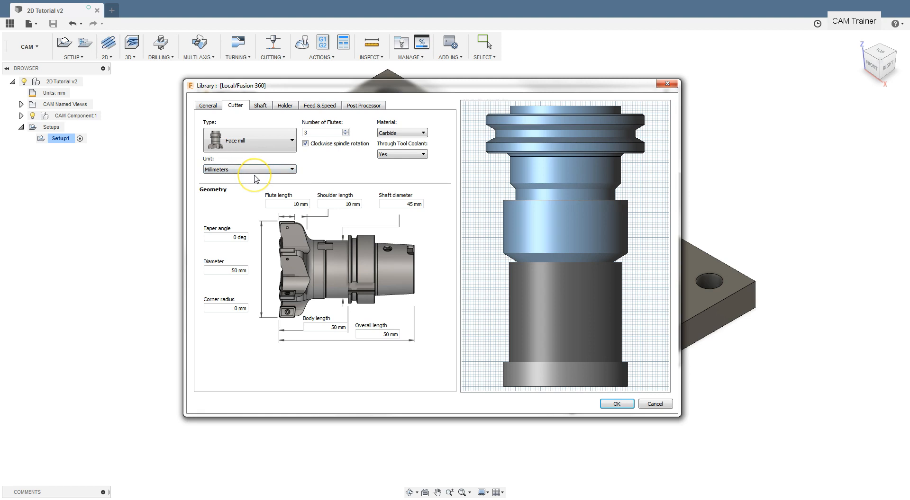
mouse_move(341, 166)
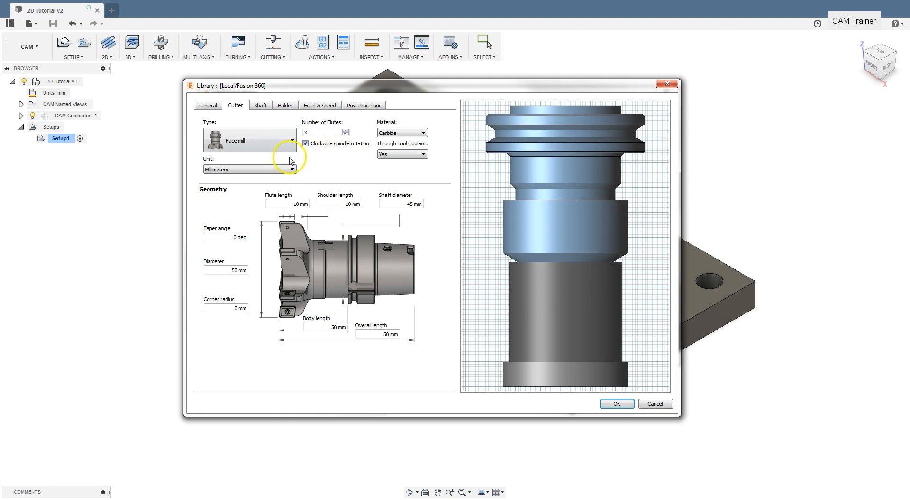
Set Number of Flutes to 5 and enable clockwise spindle rotation
left_click(306, 144)
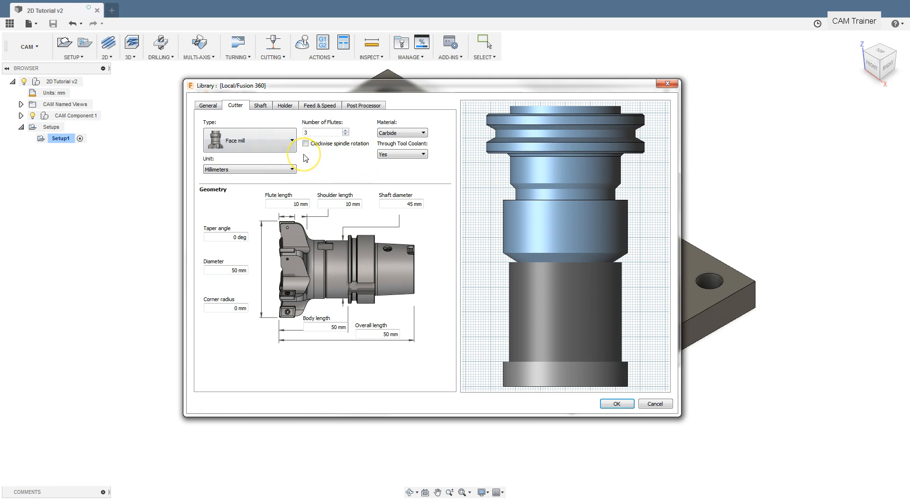
left_click(305, 144)
type("5")
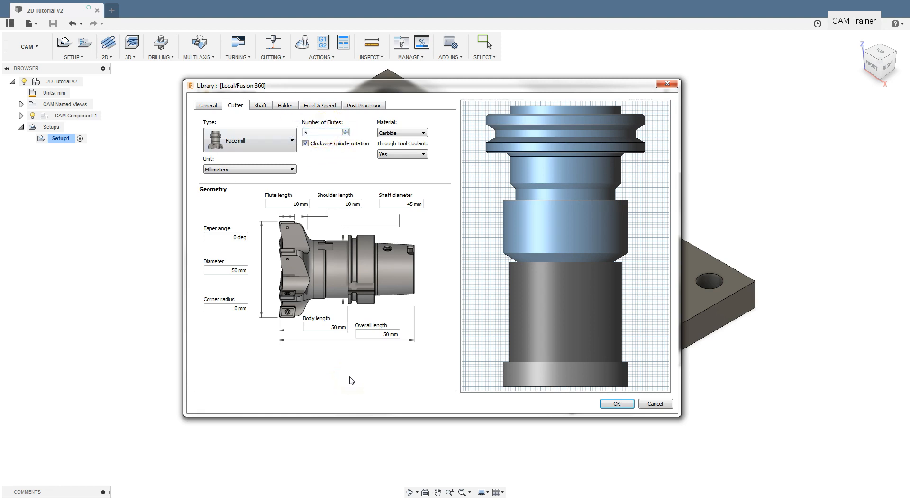
mouse_move(256, 382)
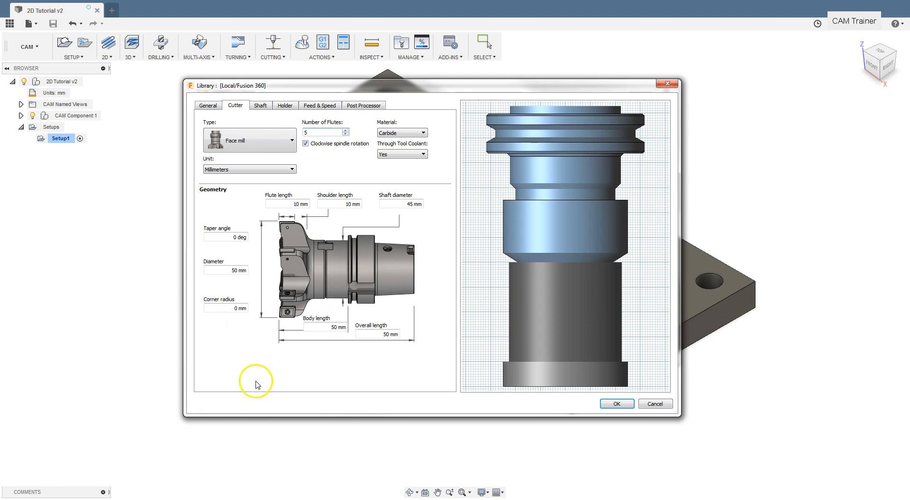
mouse_move(284, 341)
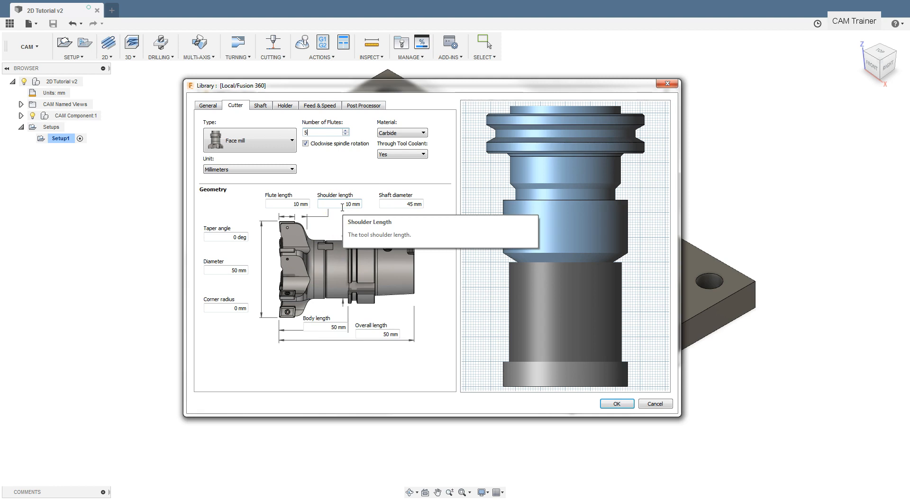
mouse_move(348, 262)
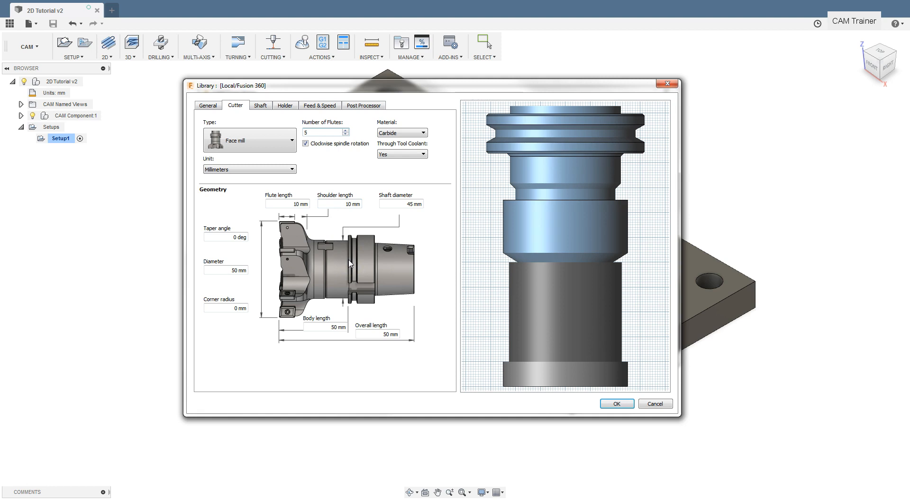
mouse_move(375, 227)
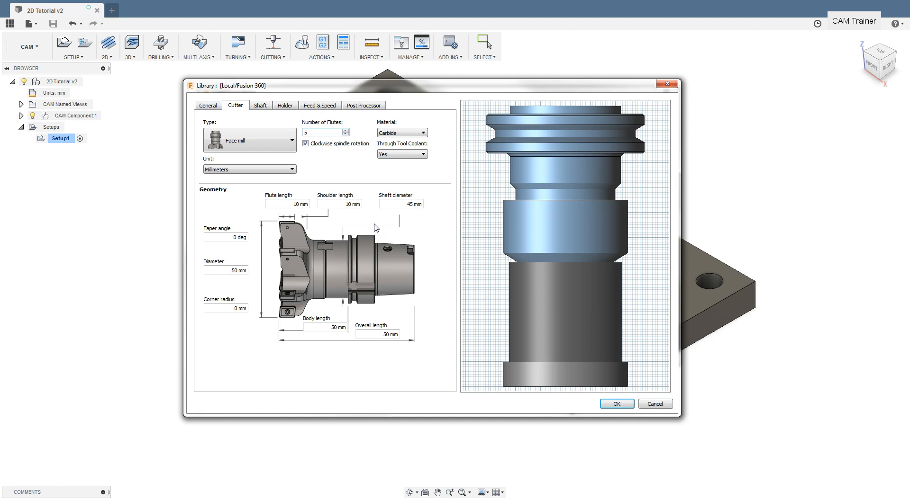
left_click(324, 133)
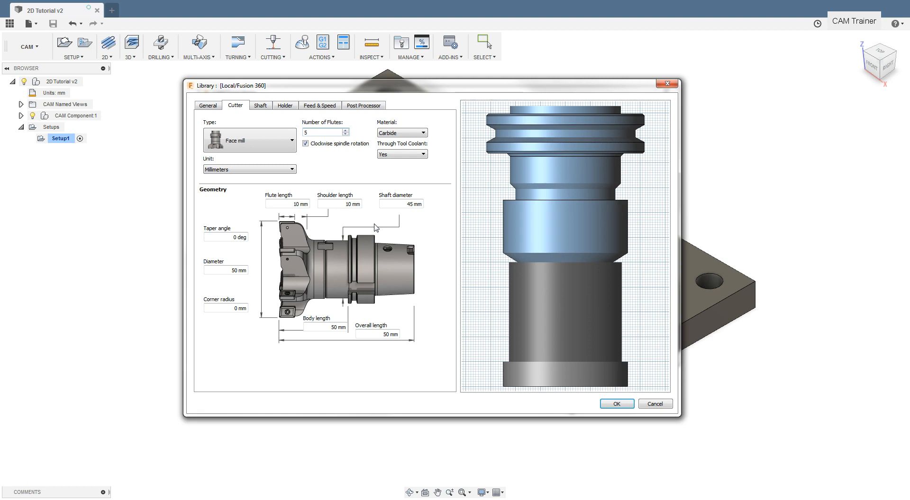
left_click(323, 132)
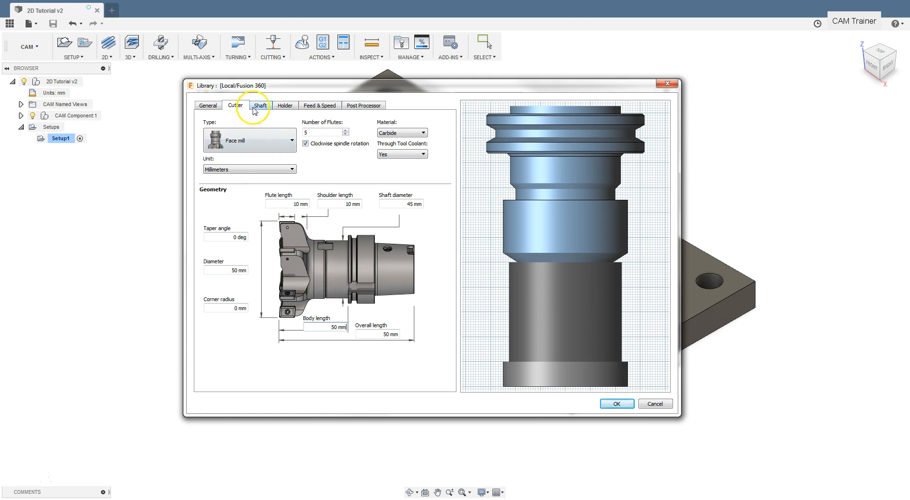
Add a shaft segment of height 25 with upper diameter 10 and lower diameter 30
left_click(259, 105)
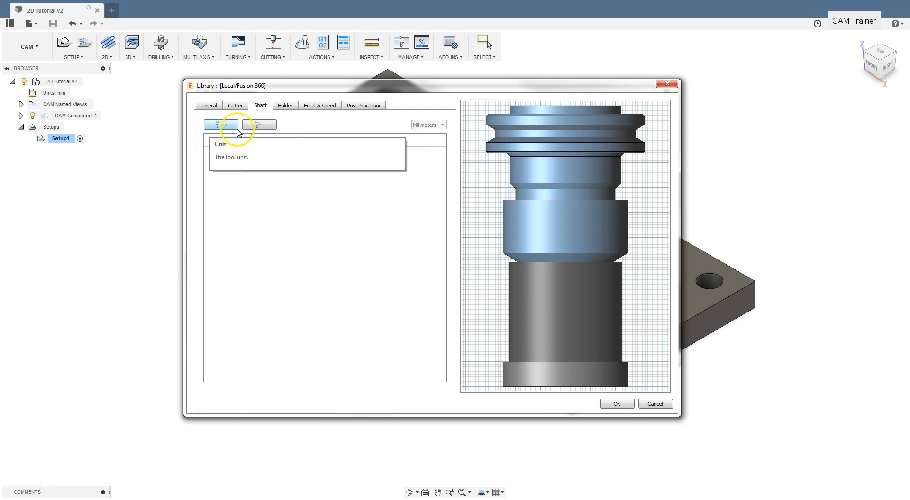
left_click(220, 124)
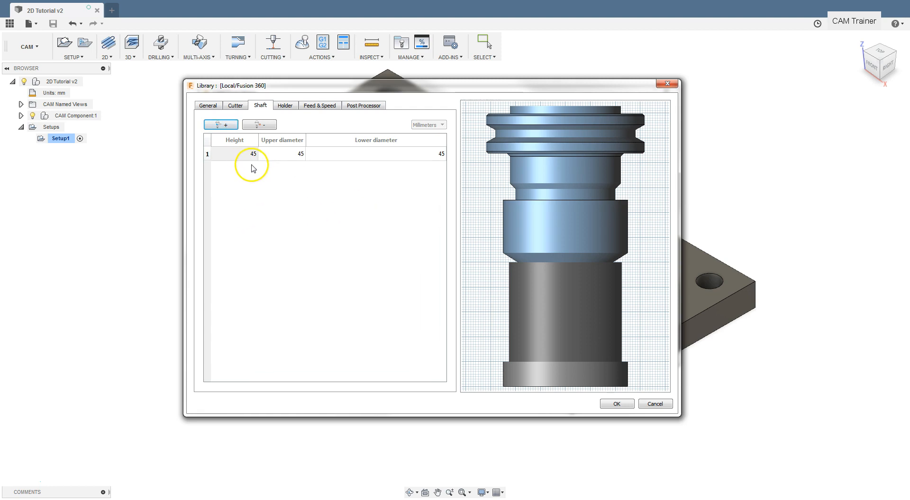
mouse_move(246, 153)
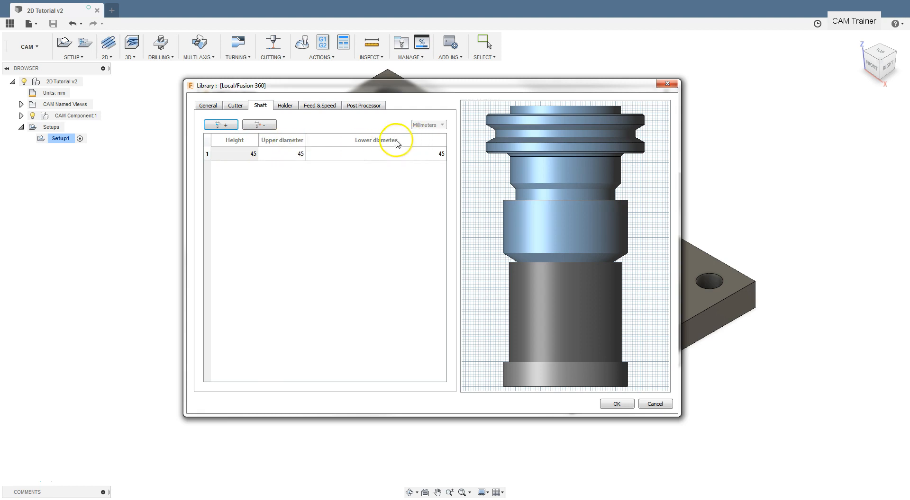
mouse_move(251, 157)
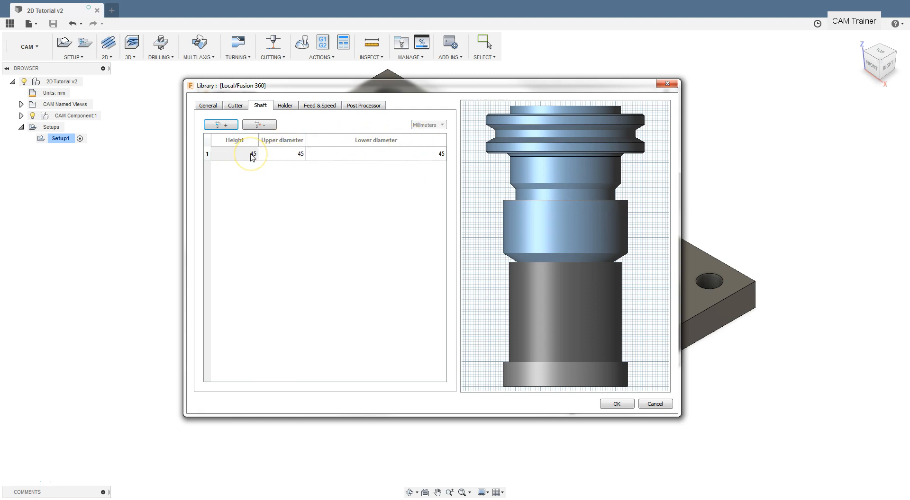
left_click(232, 154)
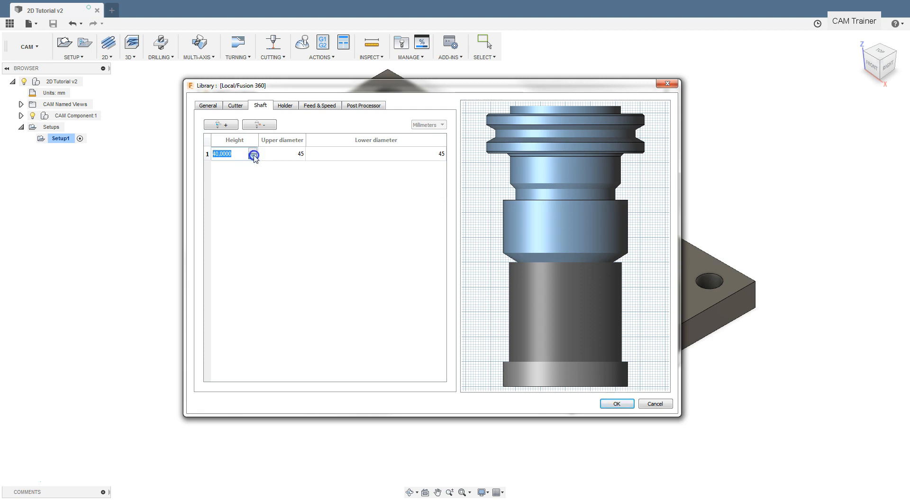
type("25")
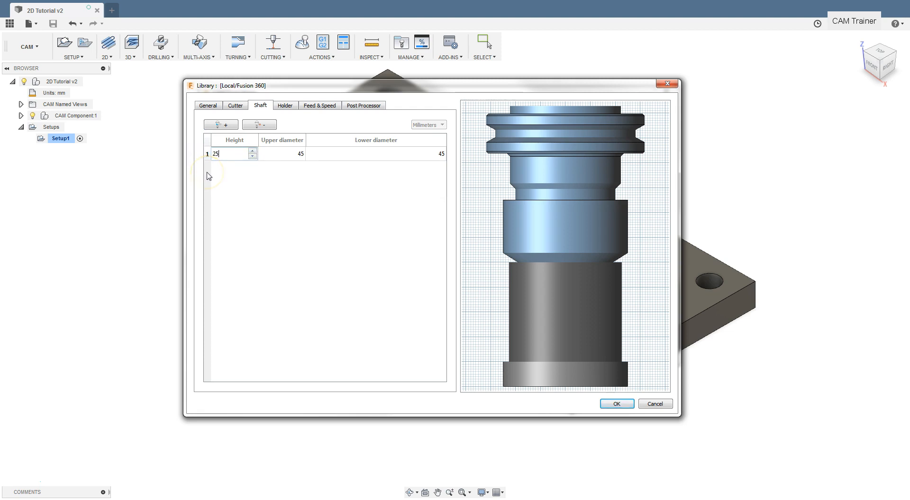
left_click(281, 154)
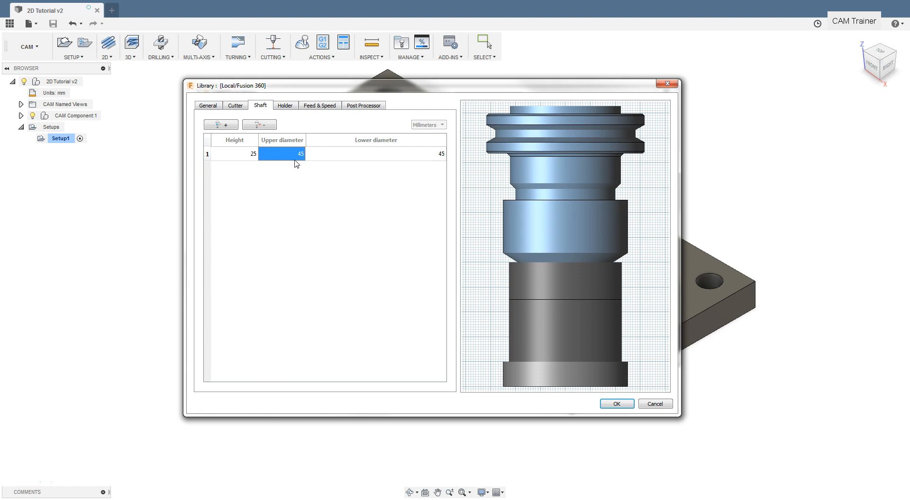
type("10")
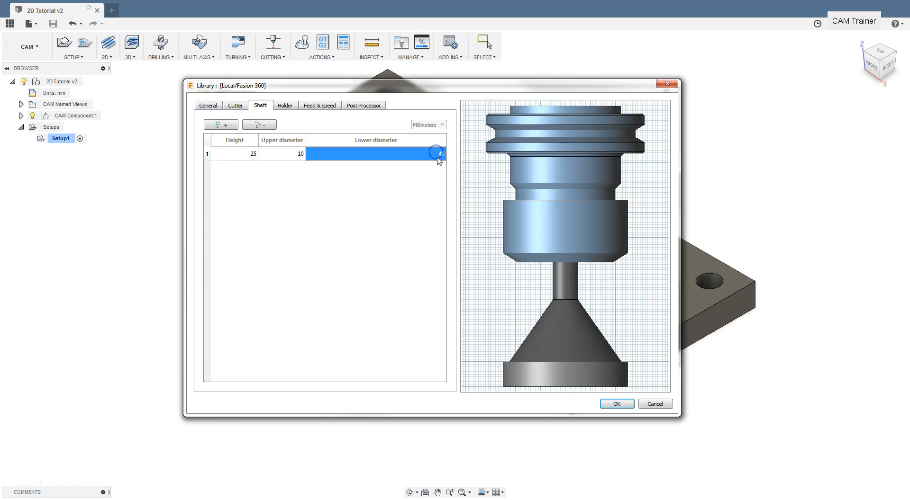
type("30")
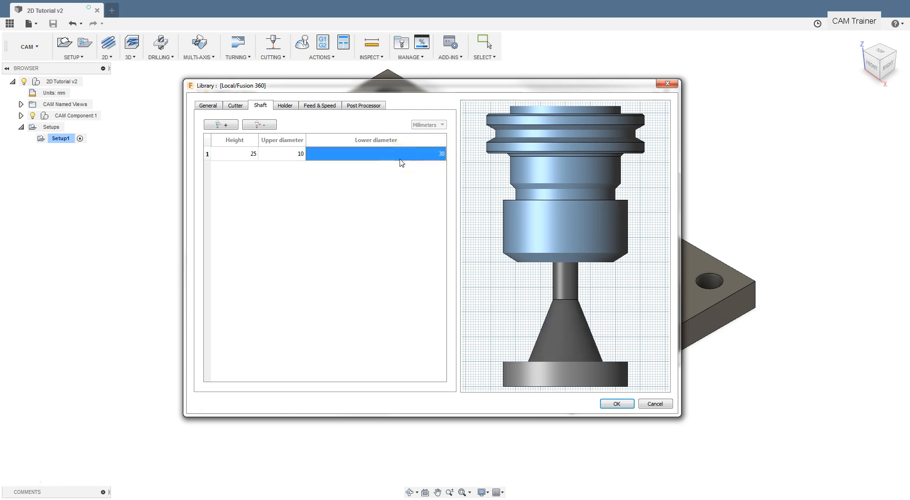
mouse_move(220, 124)
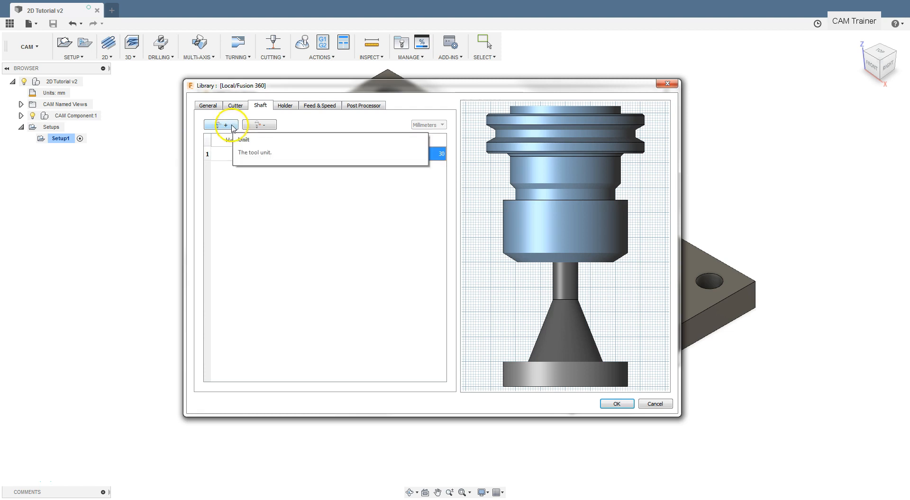
Duplicate the shaft row then remove segments until the shaft table is empty
left_click(219, 124)
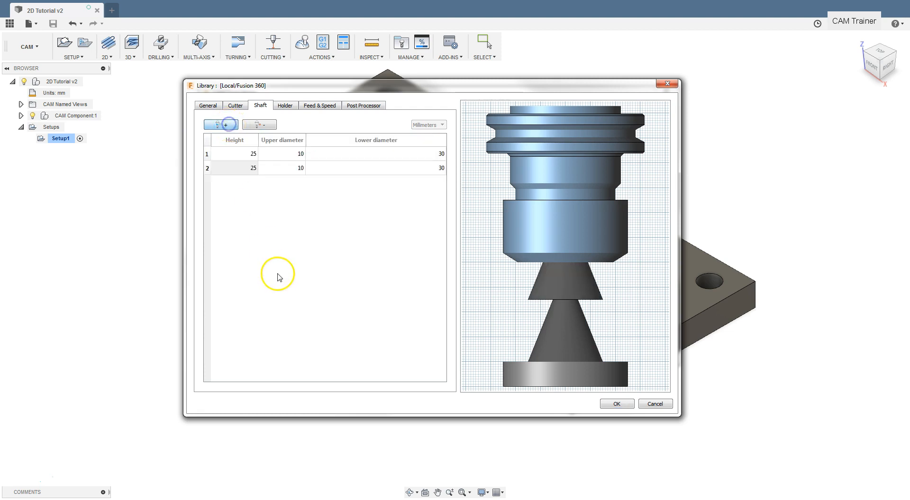
mouse_move(279, 276)
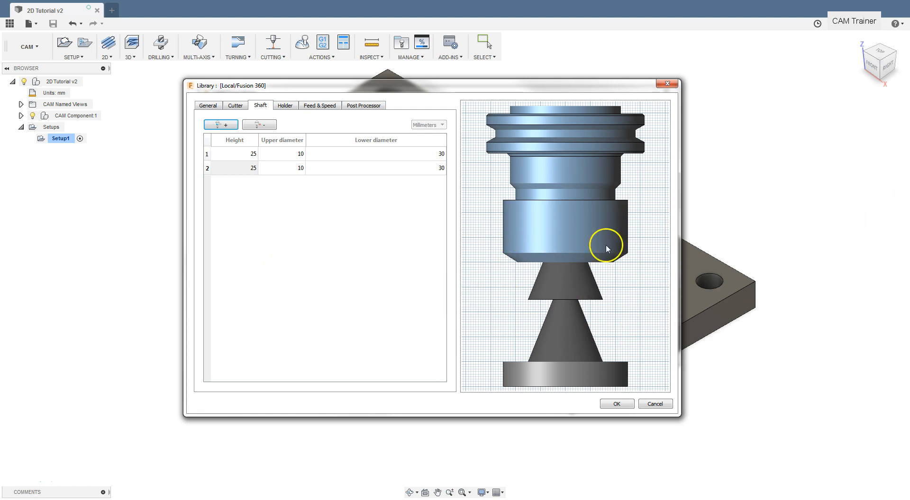
mouse_move(568, 262)
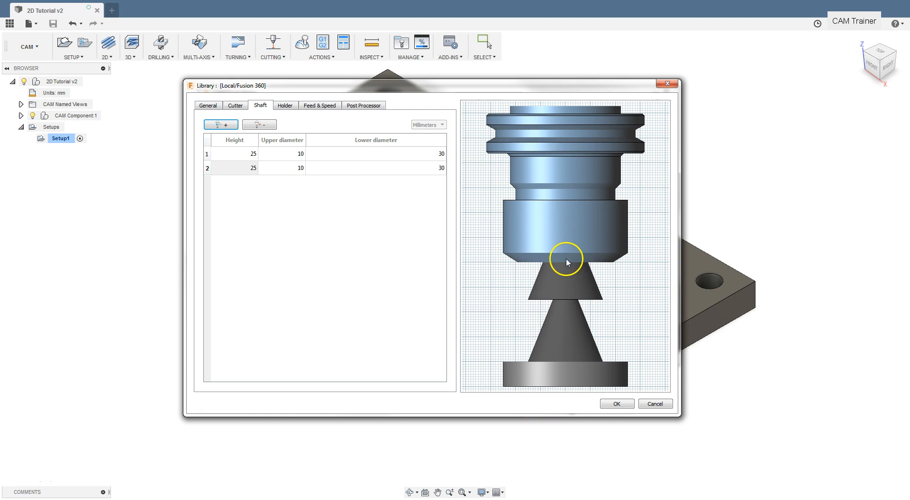
mouse_move(390, 263)
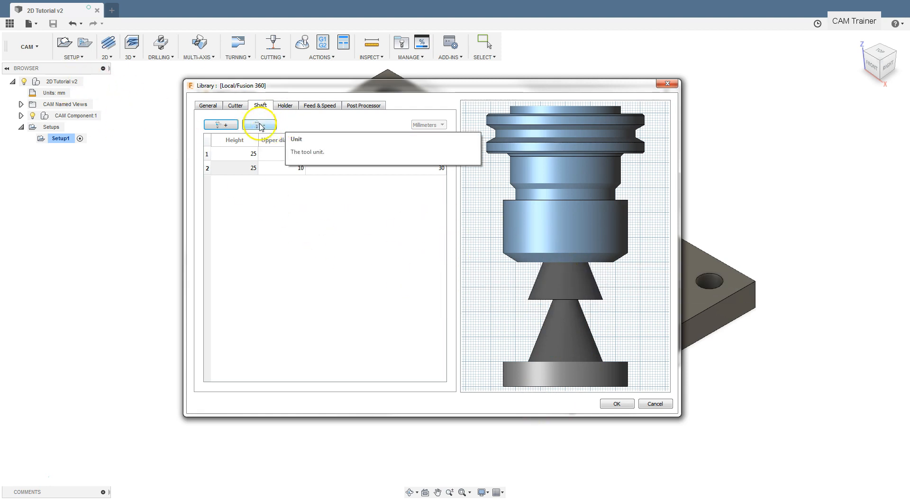
left_click(259, 124)
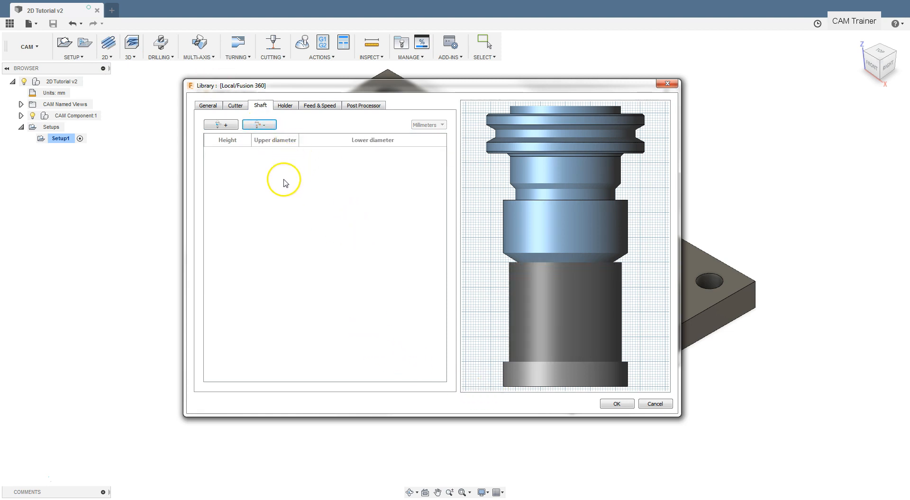
Browse the holder catalogue and keep the Maritool CAT40-ER32-2.35 holder assigned
left_click(284, 105)
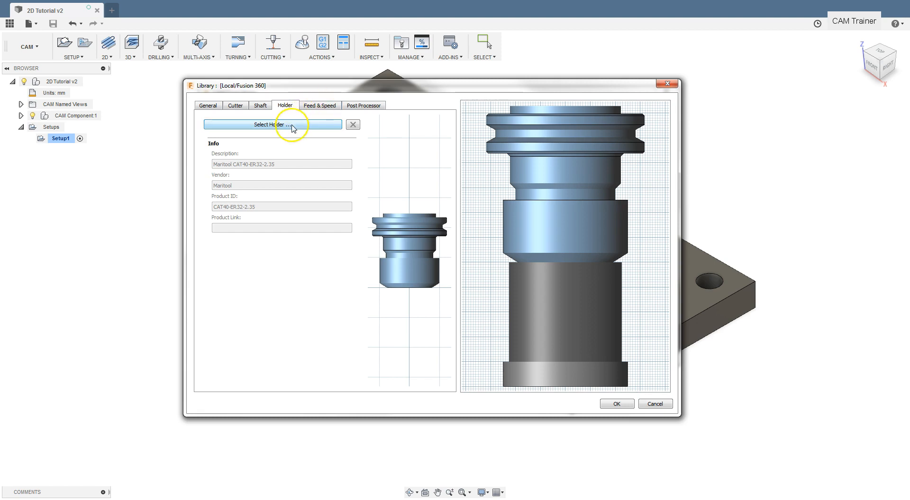
left_click(273, 124)
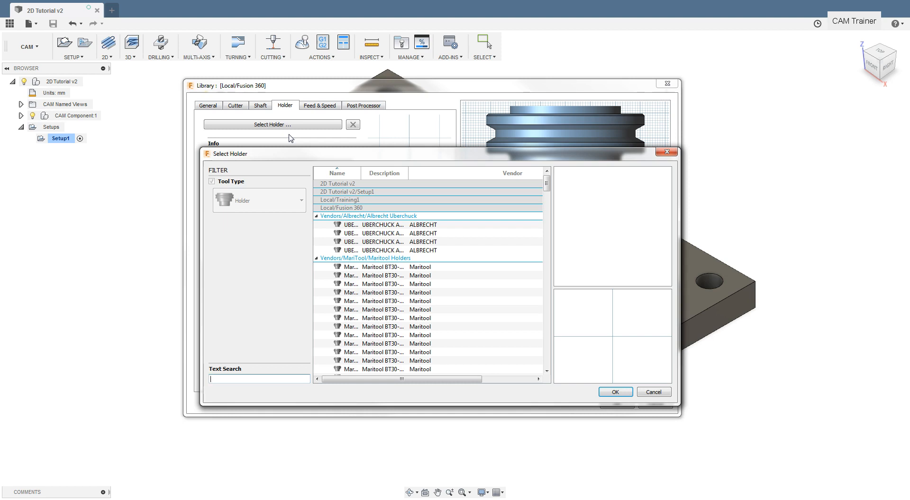
left_click(615, 403)
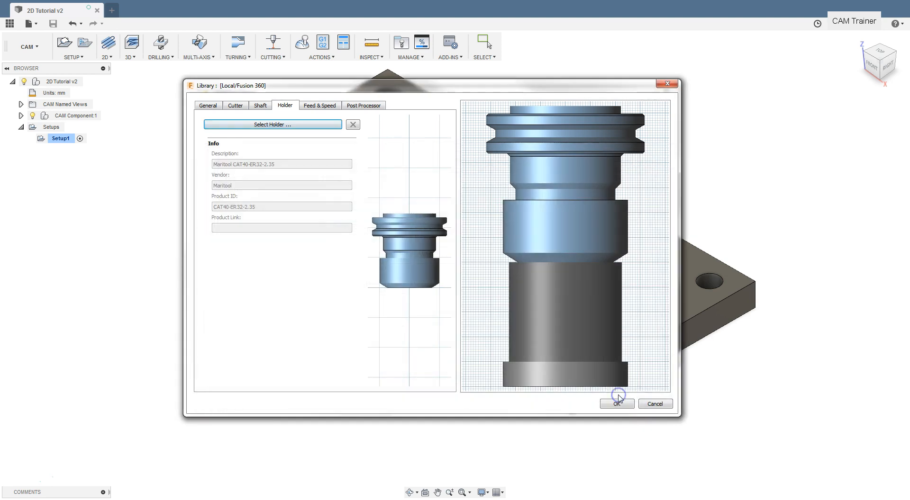